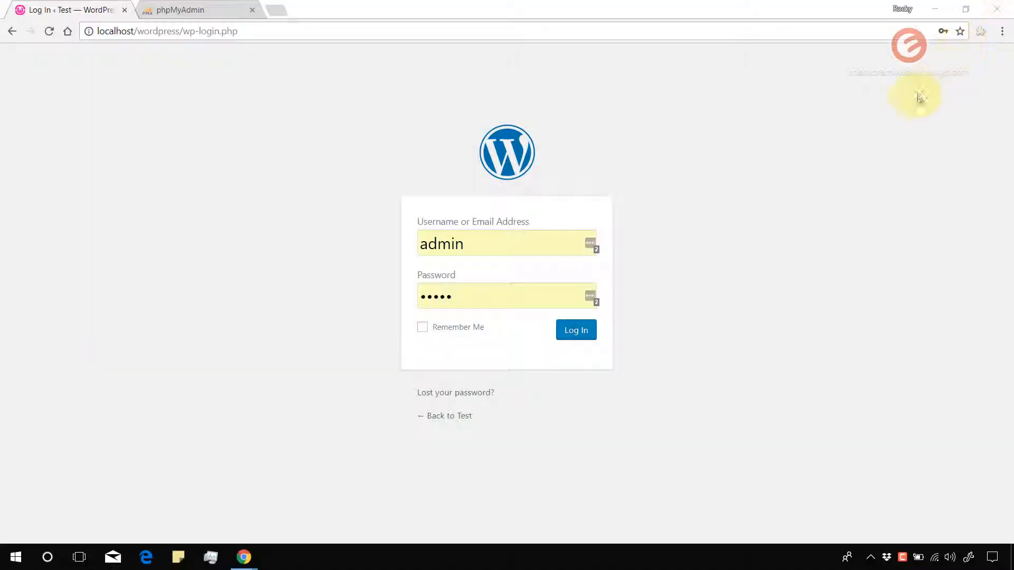
{"action": "mouse_move", "coordinate": [769, 138]}
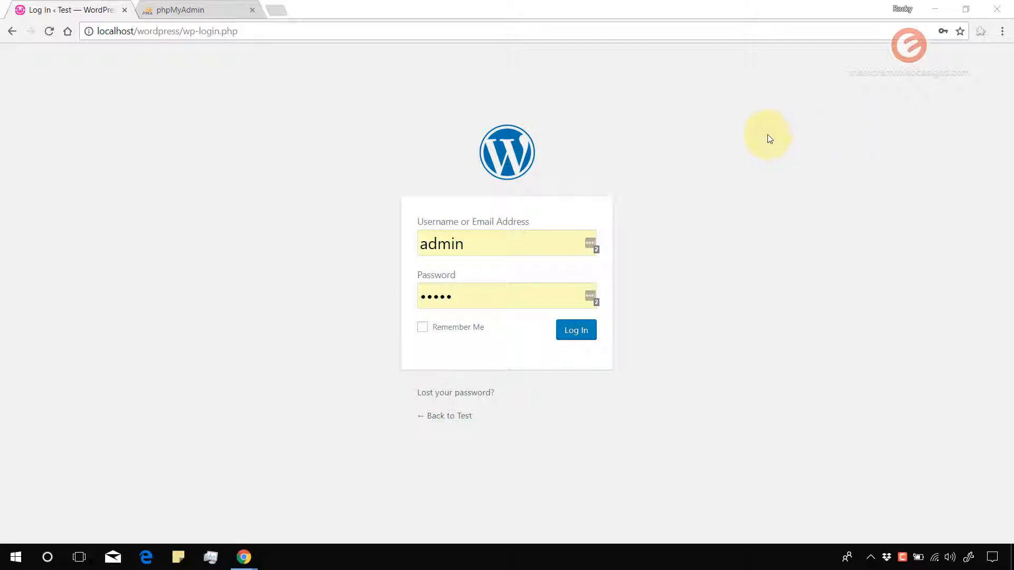
{"action": "mouse_move", "coordinate": [284, 146]}
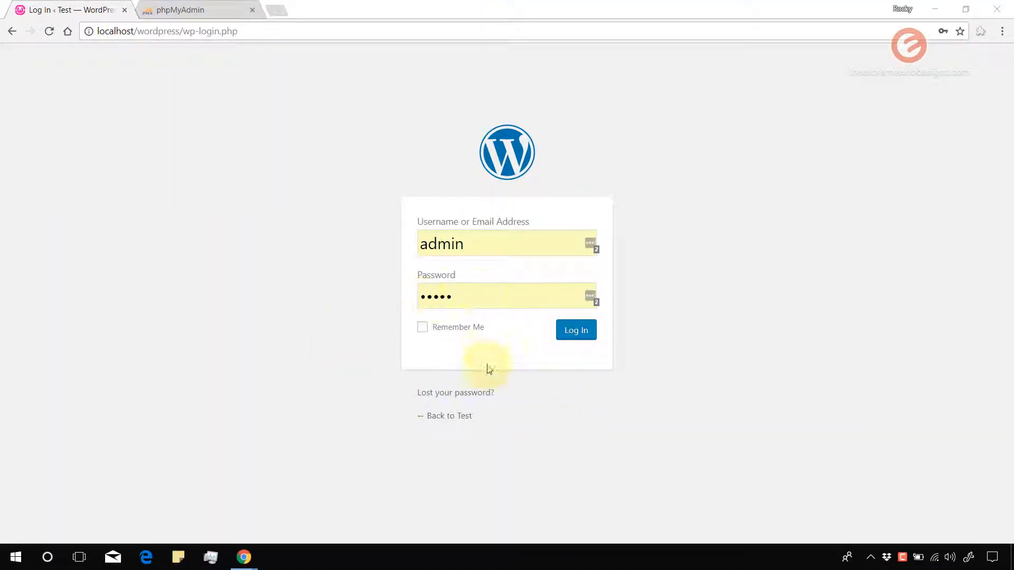
Step: Attempt a WordPress login as admin and get rejected with an incorrect-password error
{"action": "left_click", "coordinate": [576, 330]}
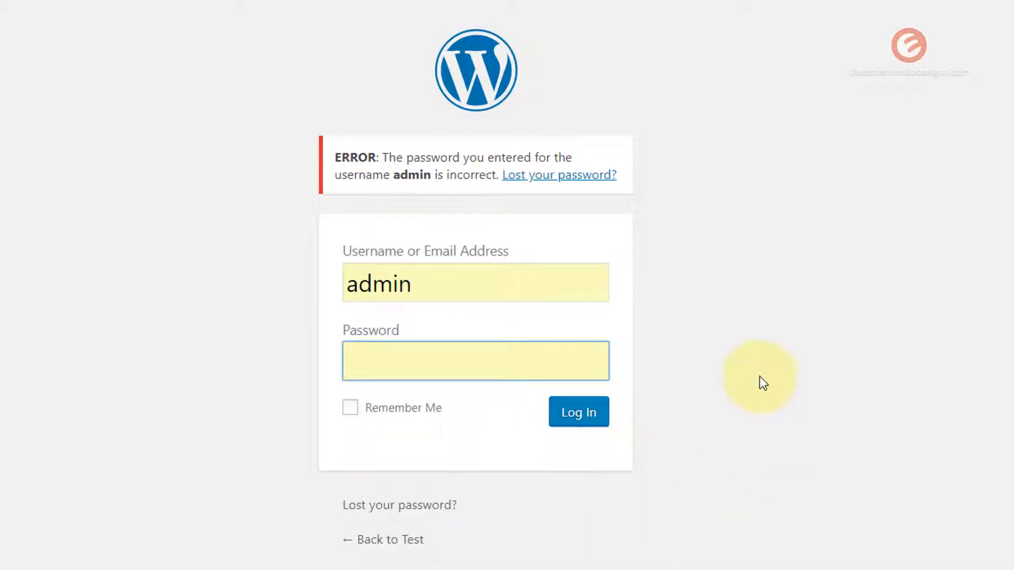
{"action": "mouse_move", "coordinate": [514, 228]}
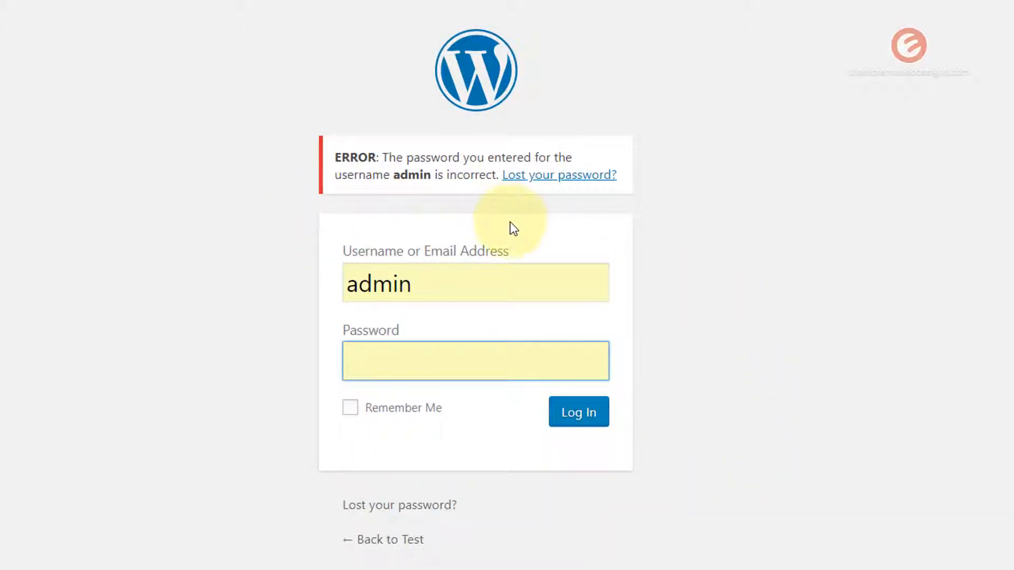
{"action": "left_click", "coordinate": [586, 359]}
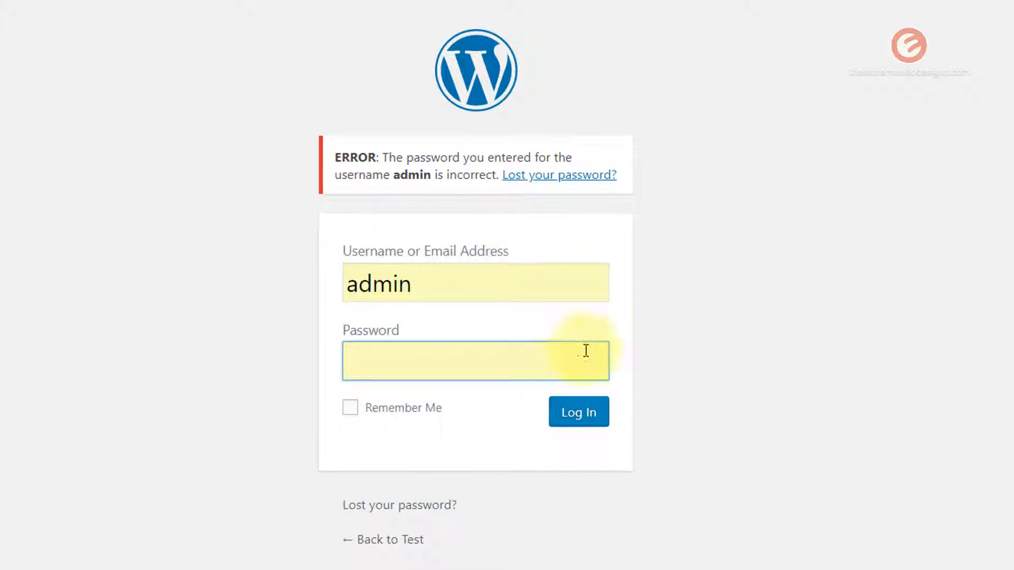
{"action": "mouse_move", "coordinate": [627, 357]}
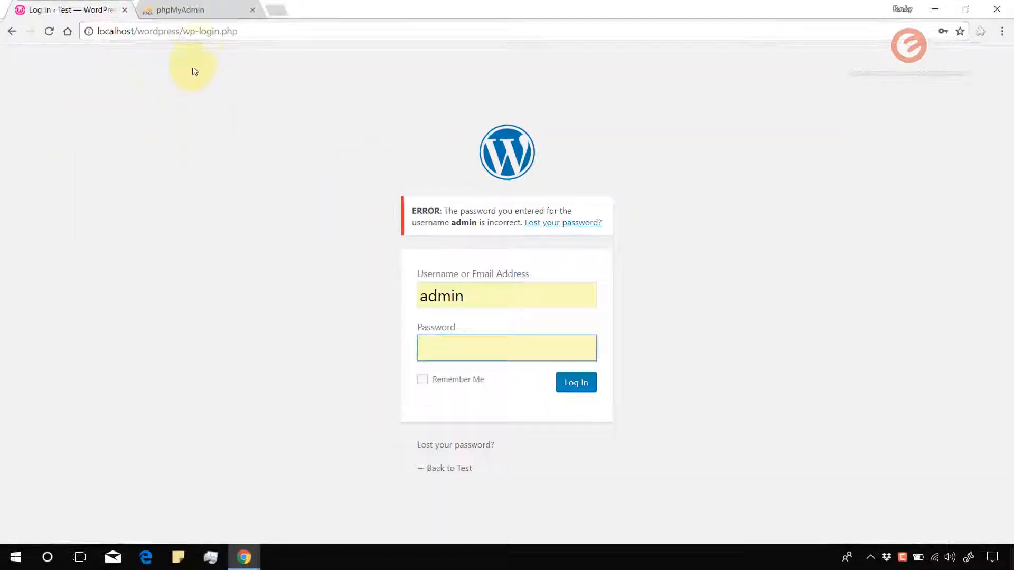
Step: Log into phpMyAdmin as root to reach the server overview listing the wordpress database
{"action": "left_click", "coordinate": [178, 9]}
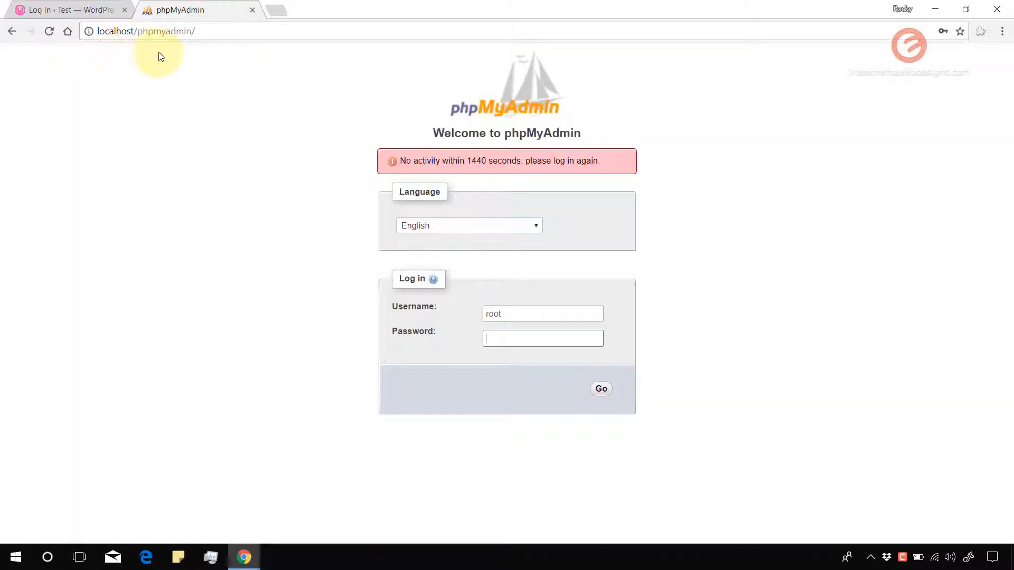
{"action": "mouse_move", "coordinate": [187, 52]}
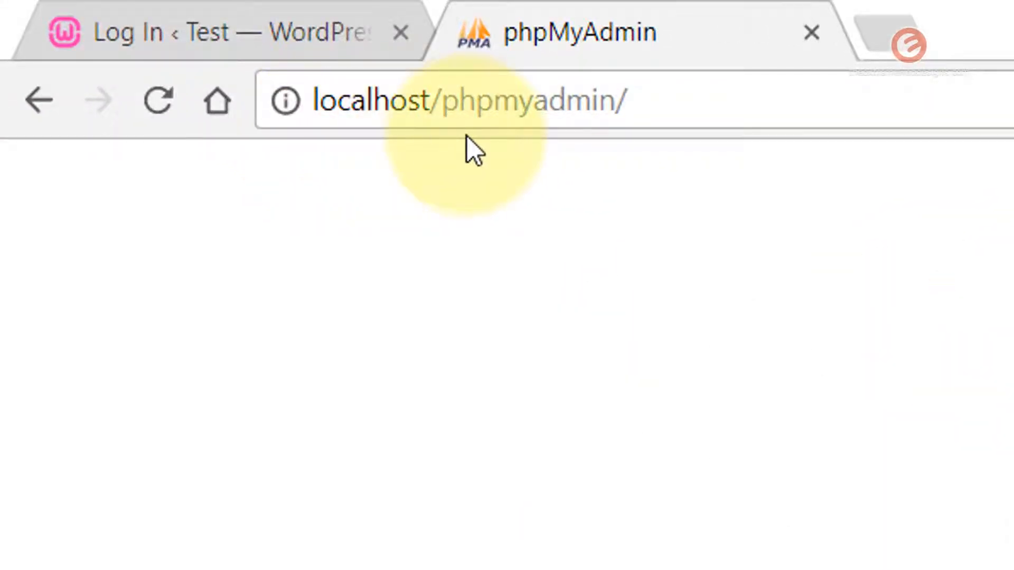
{"action": "mouse_move", "coordinate": [637, 158]}
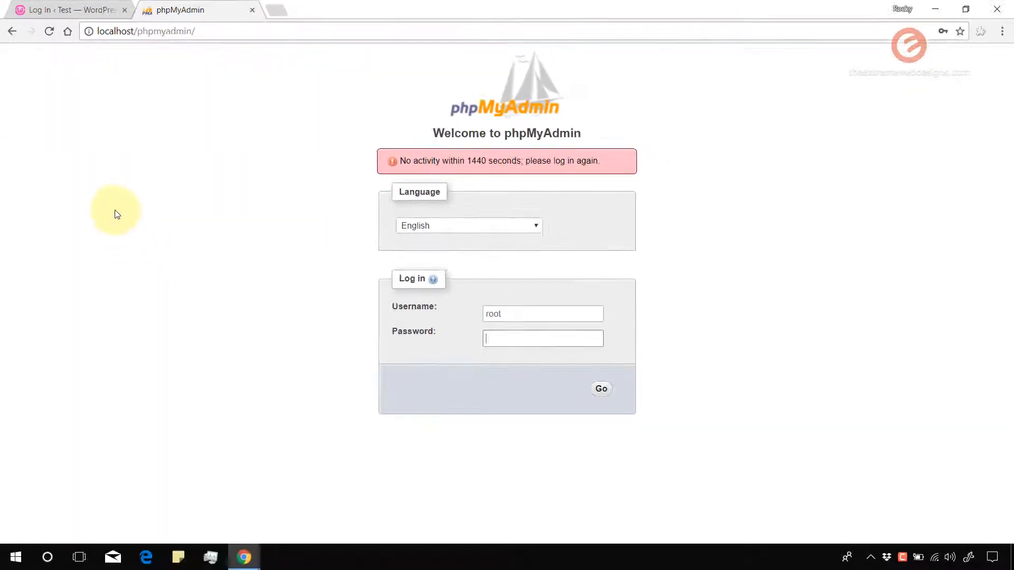
{"action": "mouse_move", "coordinate": [555, 364]}
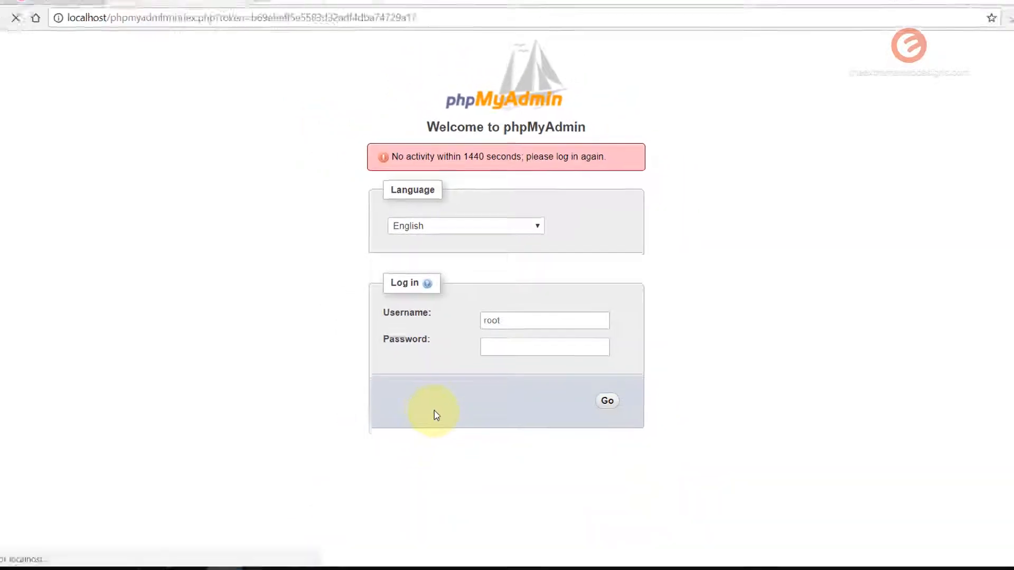
{"action": "left_click", "coordinate": [607, 402]}
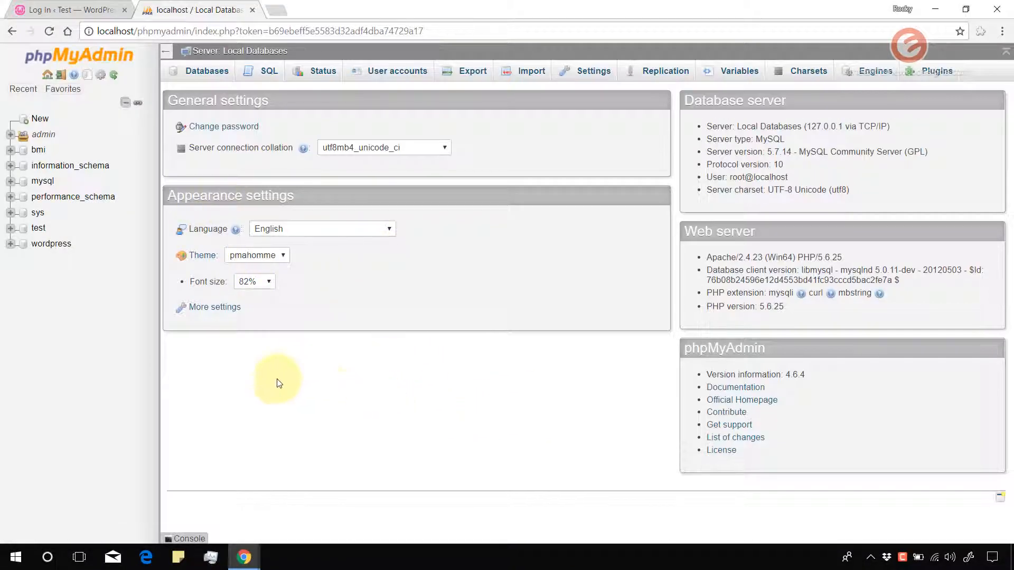
{"action": "mouse_move", "coordinate": [129, 365]}
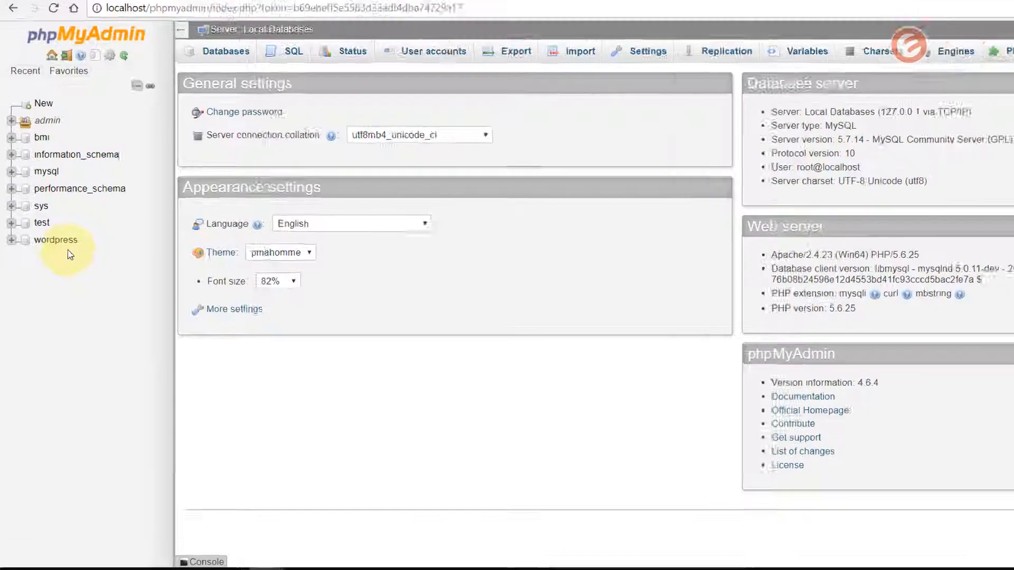
Step: Browse the wp_users table in the wordpress database, showing the admin row and its hash
{"action": "left_click", "coordinate": [55, 239]}
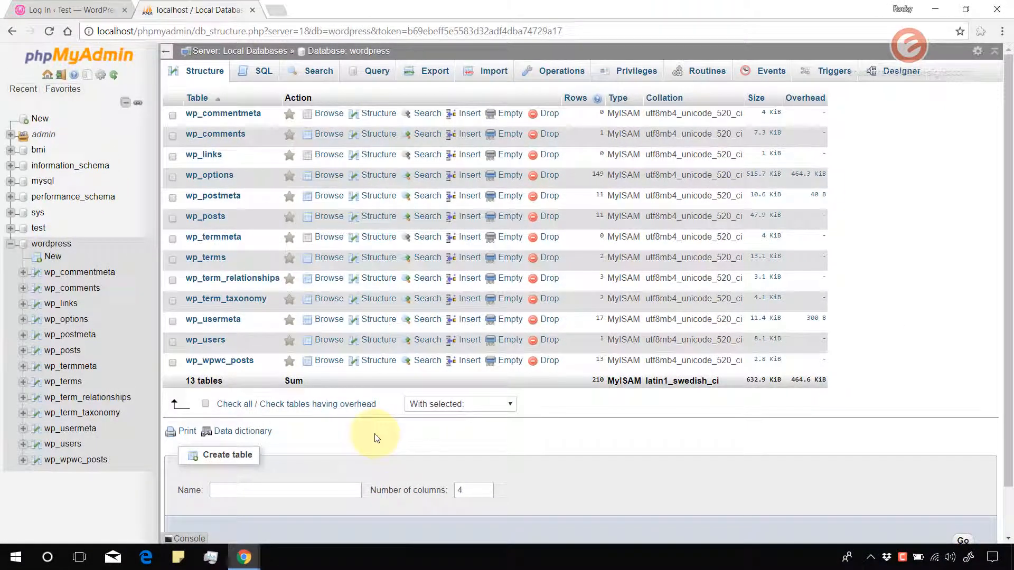
{"action": "mouse_move", "coordinate": [194, 344]}
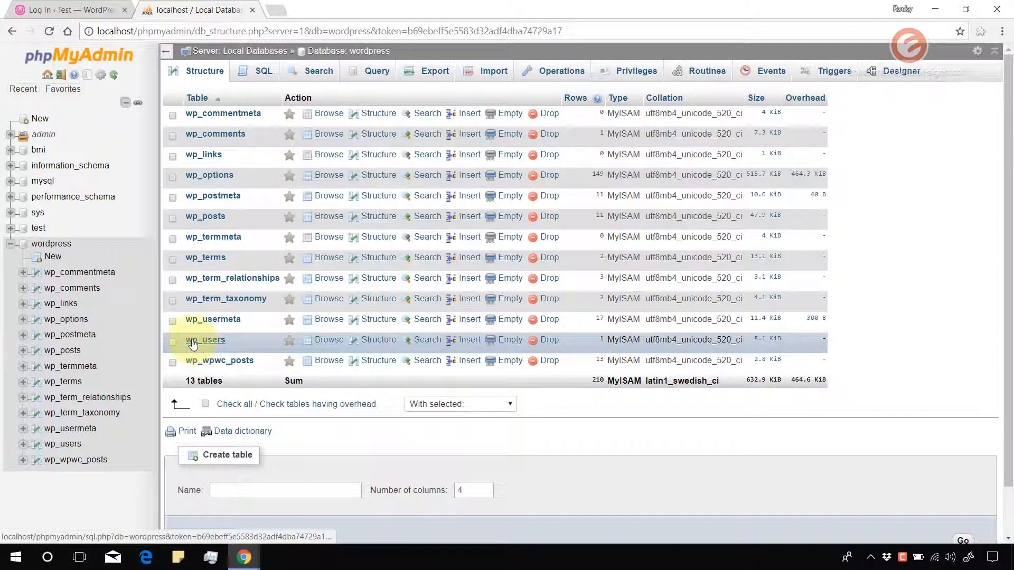
{"action": "left_click", "coordinate": [205, 341]}
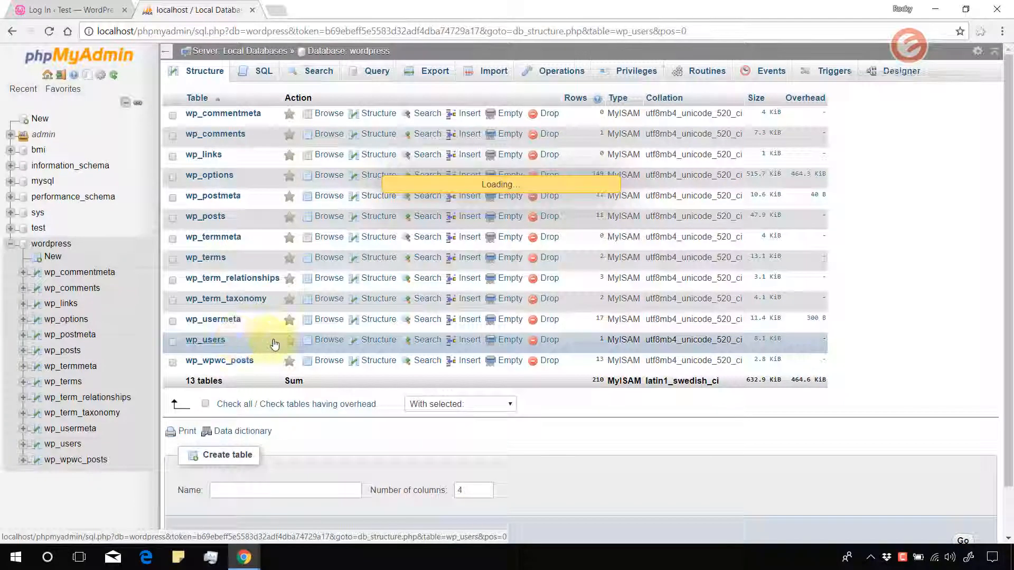
{"action": "left_click", "coordinate": [205, 340]}
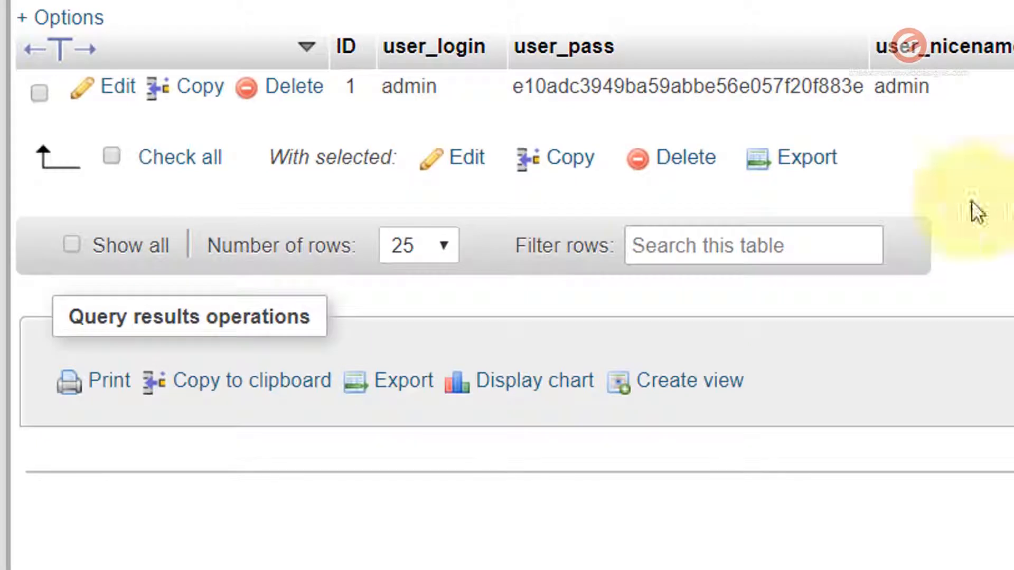
{"action": "mouse_move", "coordinate": [81, 144]}
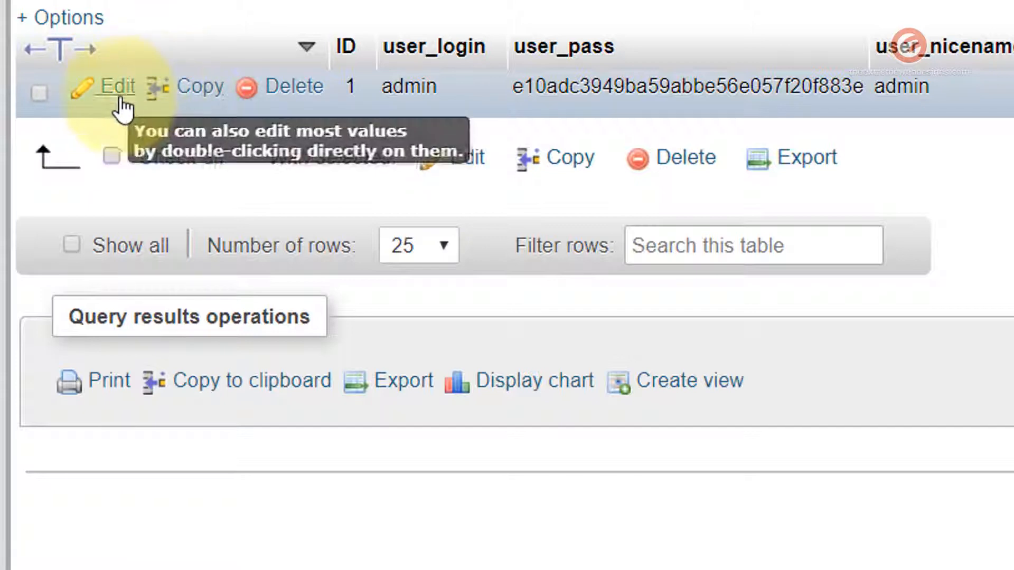
{"action": "left_click", "coordinate": [118, 85]}
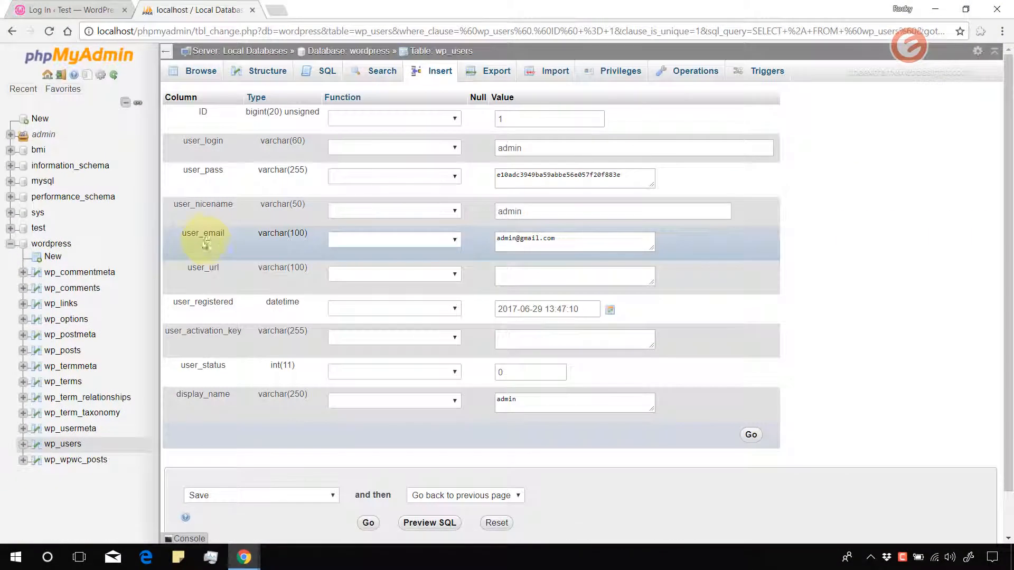
{"action": "mouse_move", "coordinate": [769, 230]}
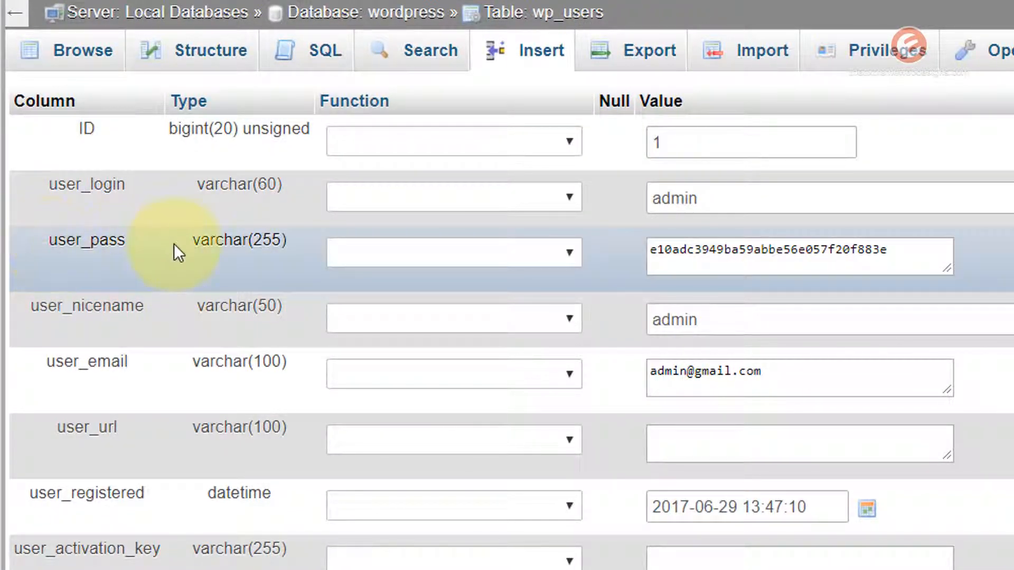
{"action": "mouse_move", "coordinate": [100, 261]}
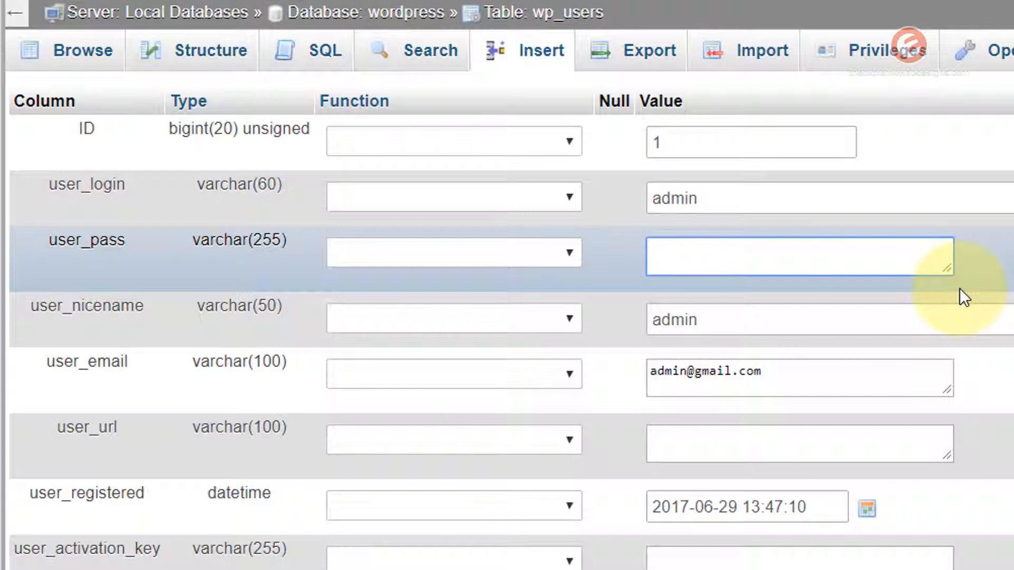
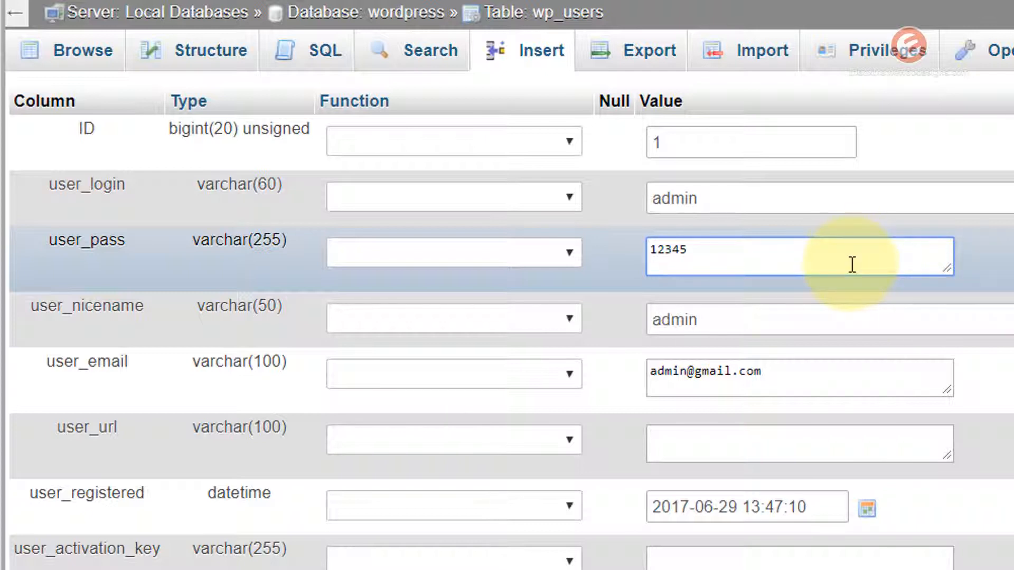
{"action": "mouse_move", "coordinate": [808, 265]}
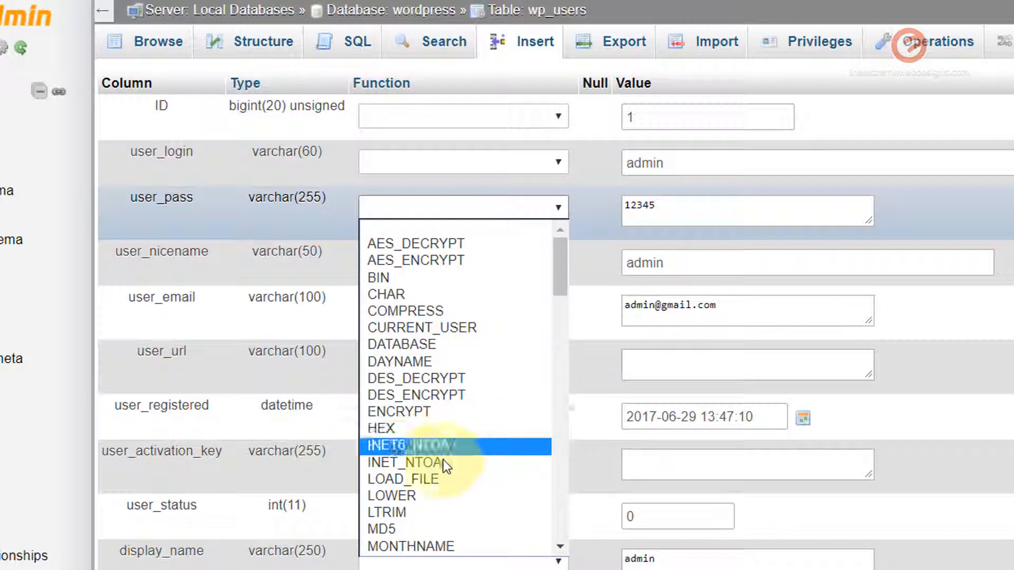
{"action": "mouse_move", "coordinate": [404, 530]}
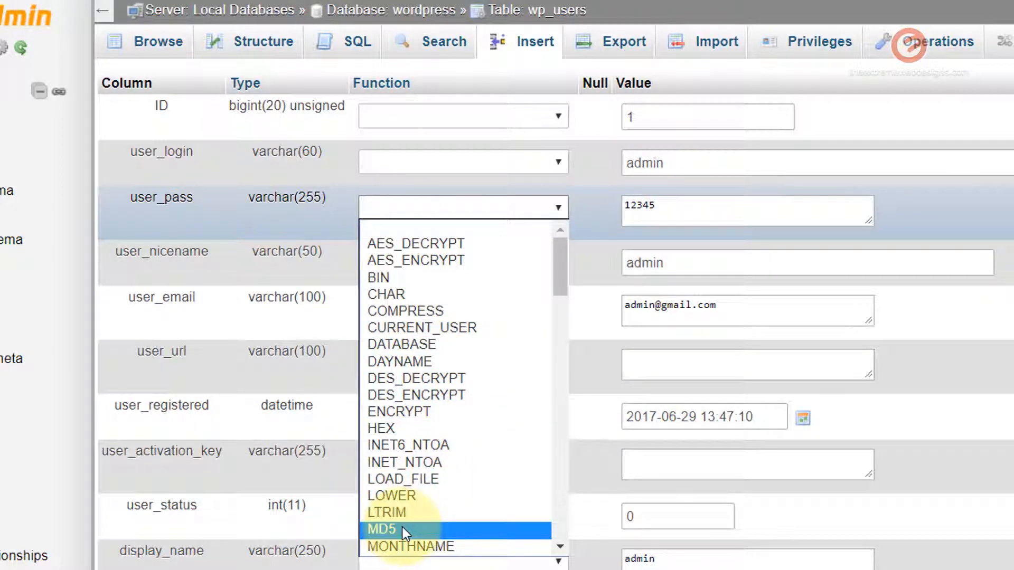
{"action": "left_click", "coordinate": [382, 529]}
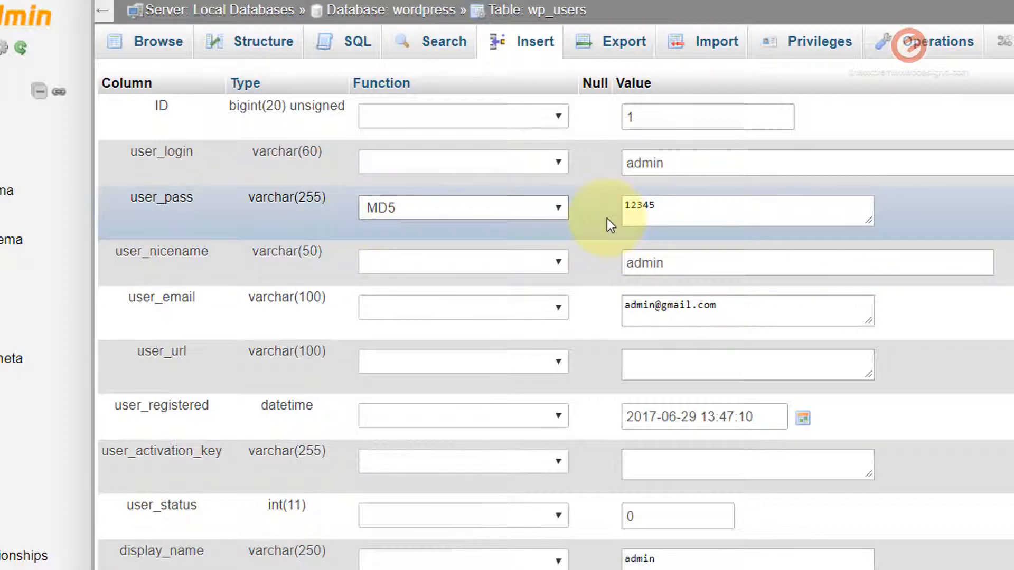
{"action": "left_click", "coordinate": [673, 220]}
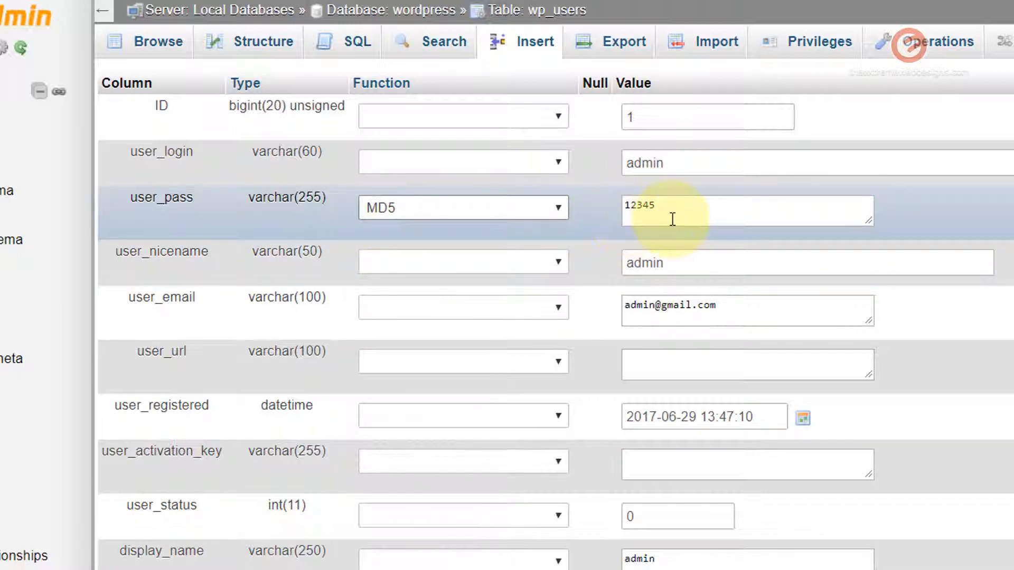
{"action": "mouse_move", "coordinate": [258, 218]}
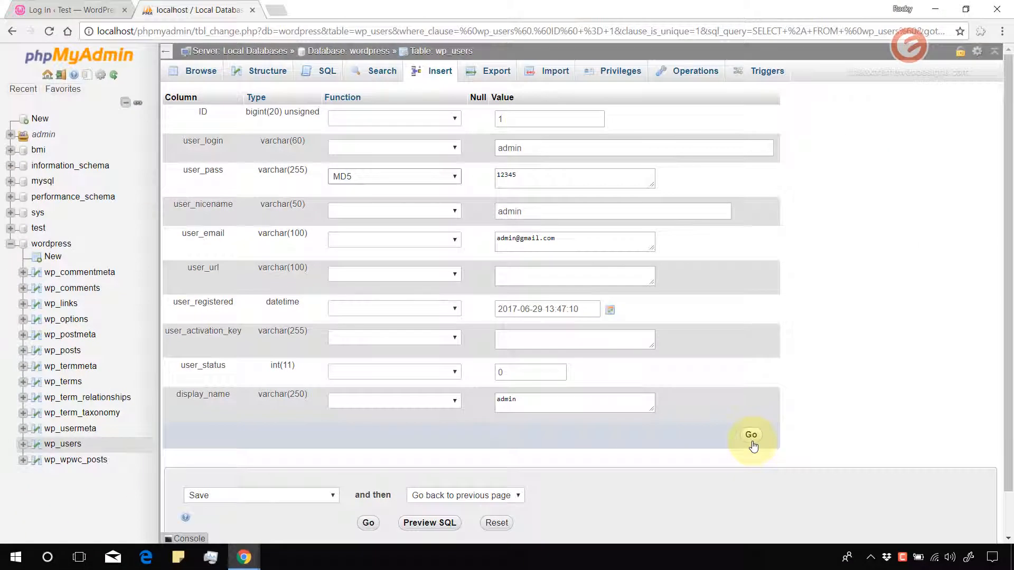
{"action": "left_click", "coordinate": [751, 435]}
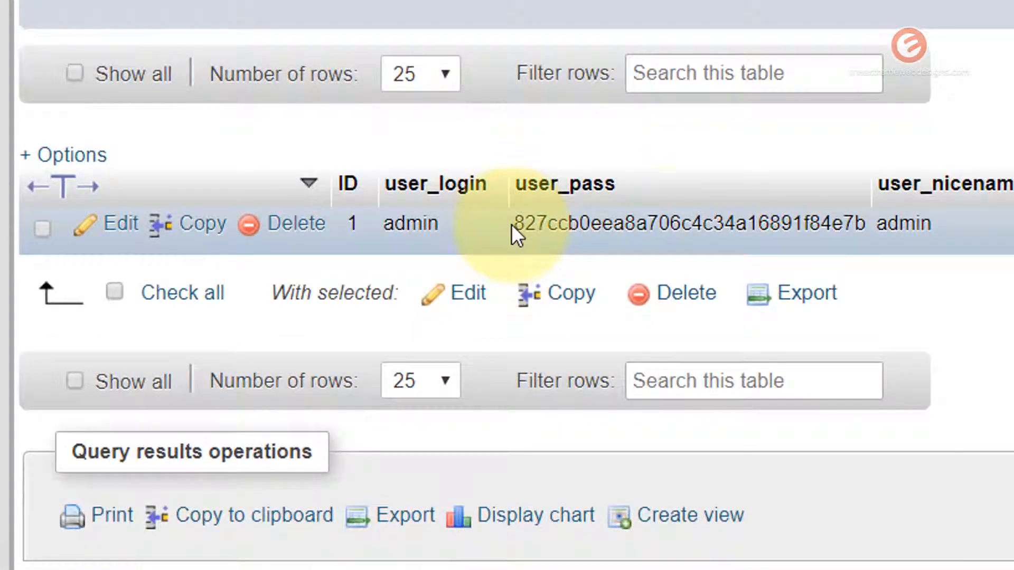
{"action": "double_click", "coordinate": [687, 223]}
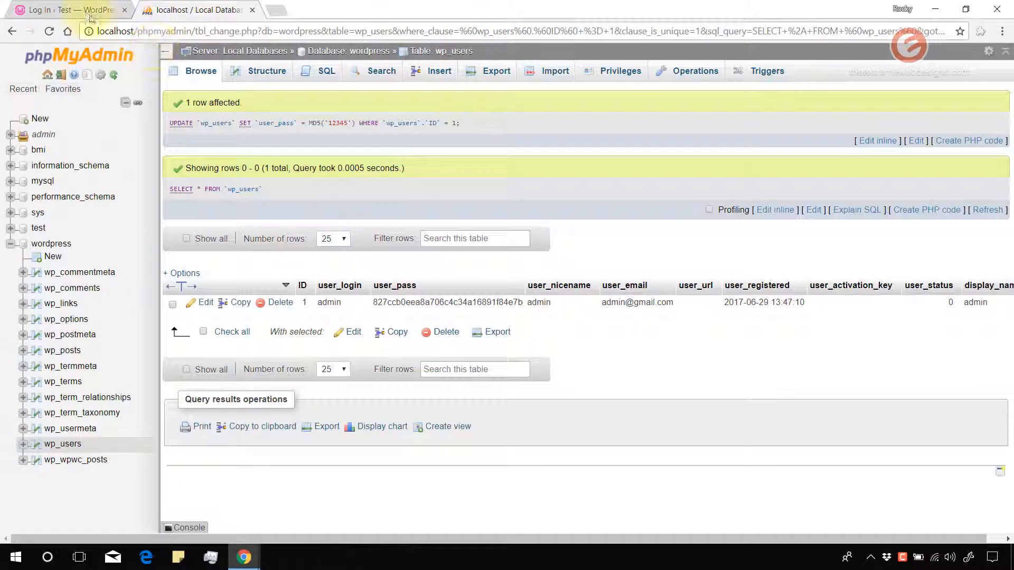
{"action": "left_click", "coordinate": [63, 9]}
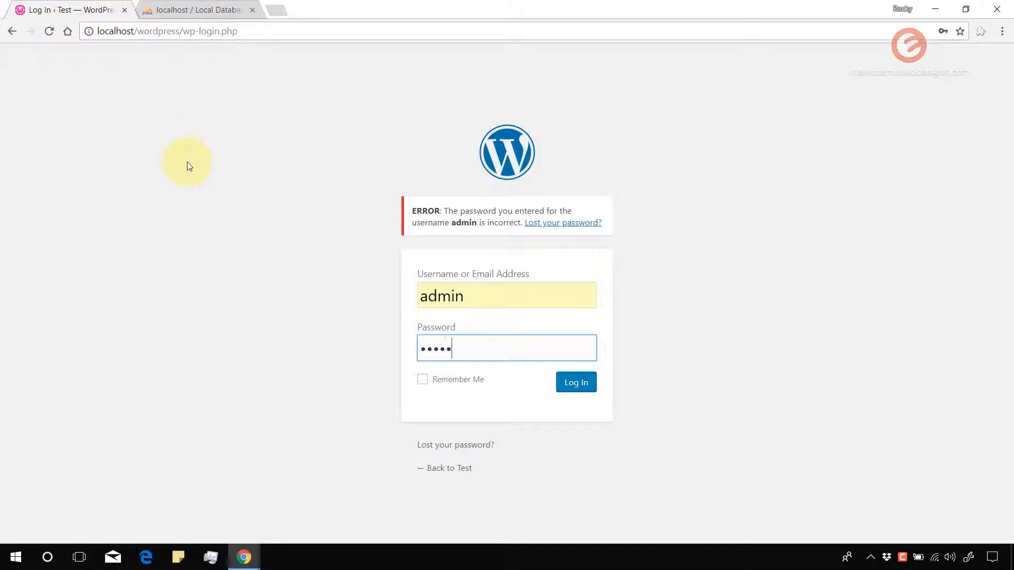
{"action": "left_click", "coordinate": [576, 382]}
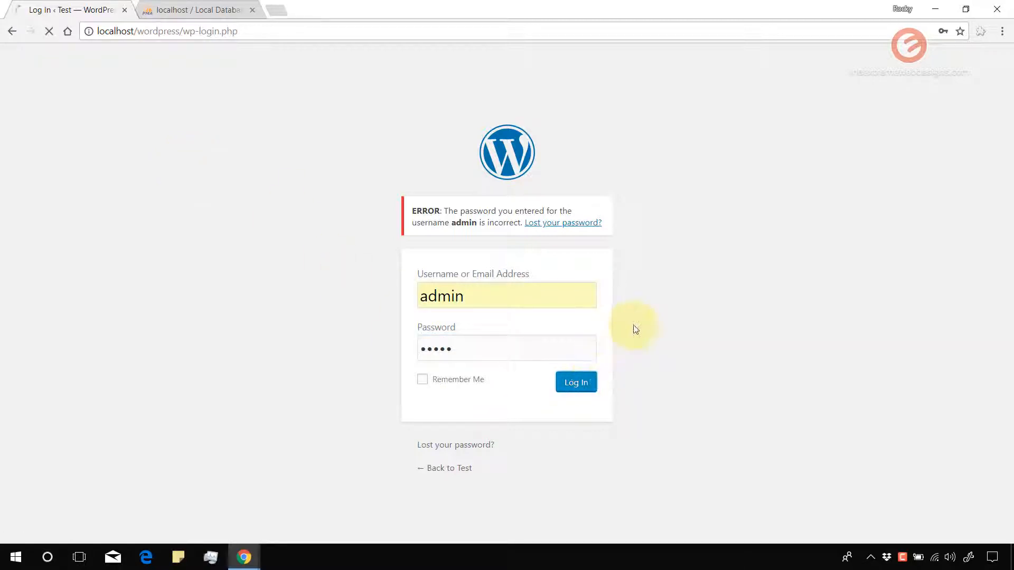
{"action": "left_click", "coordinate": [577, 382]}
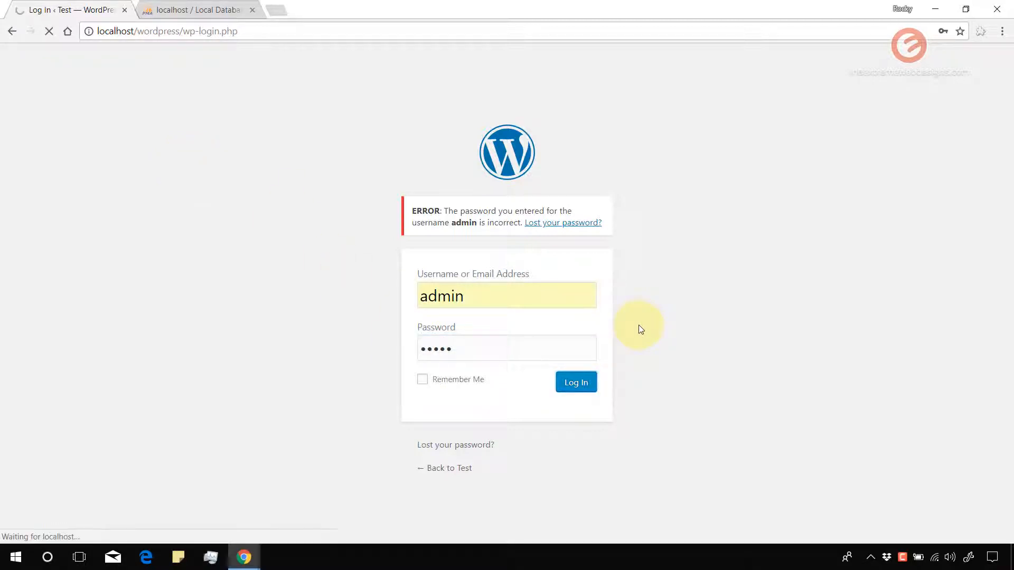
{"action": "left_click", "coordinate": [577, 383]}
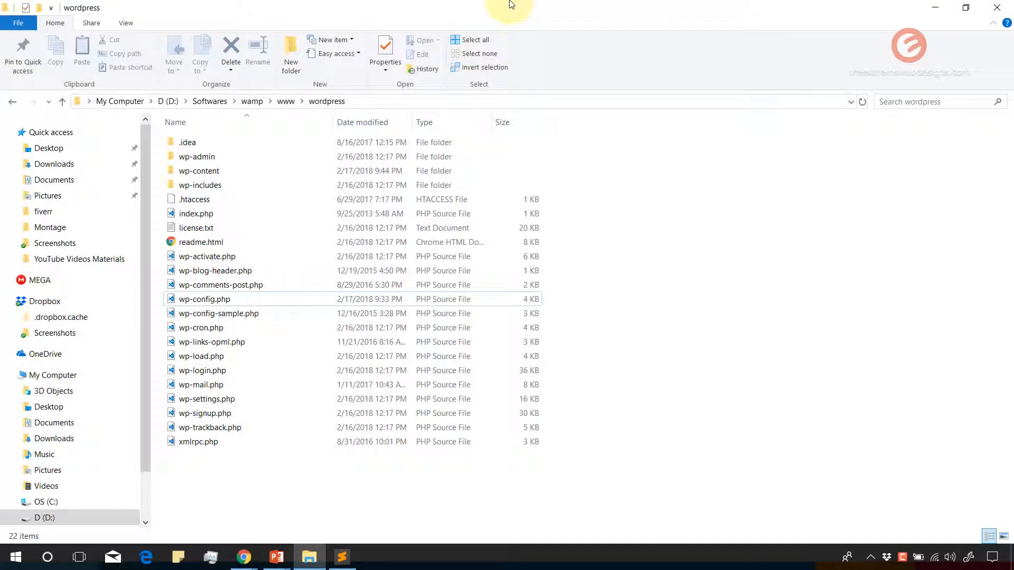
{"action": "mouse_move", "coordinate": [614, 99]}
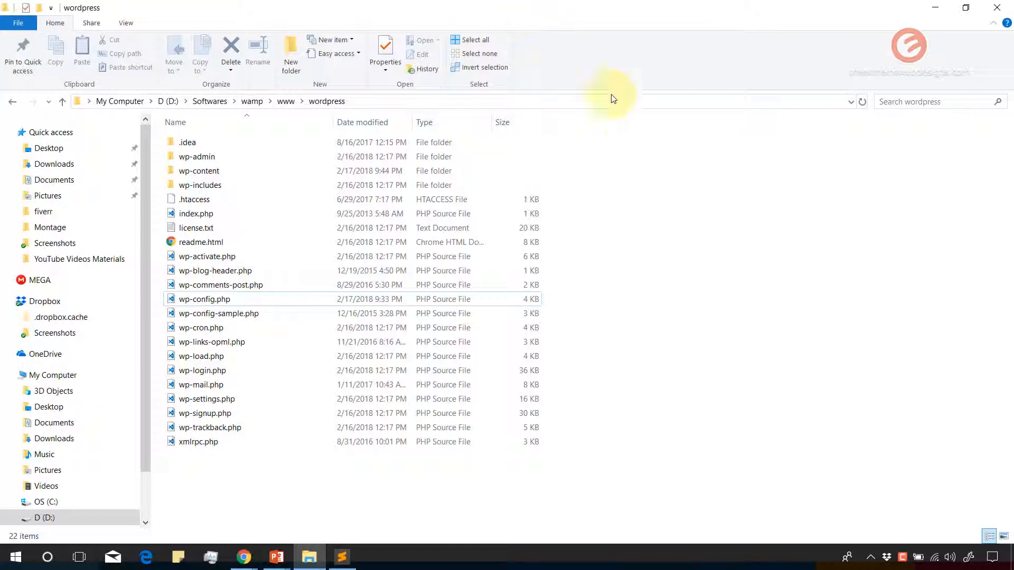
{"action": "mouse_move", "coordinate": [733, 235]}
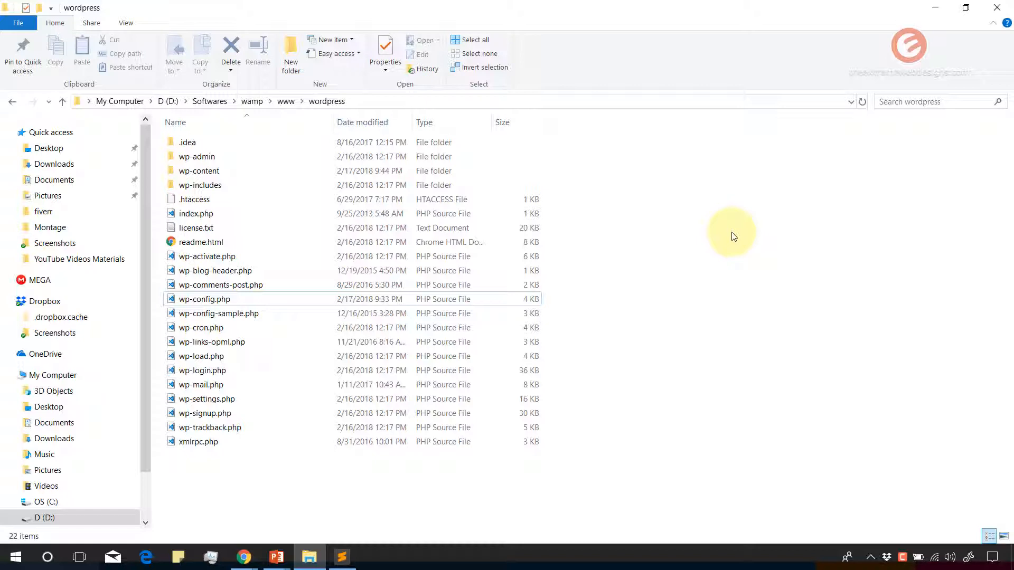
{"action": "mouse_move", "coordinate": [610, 207]}
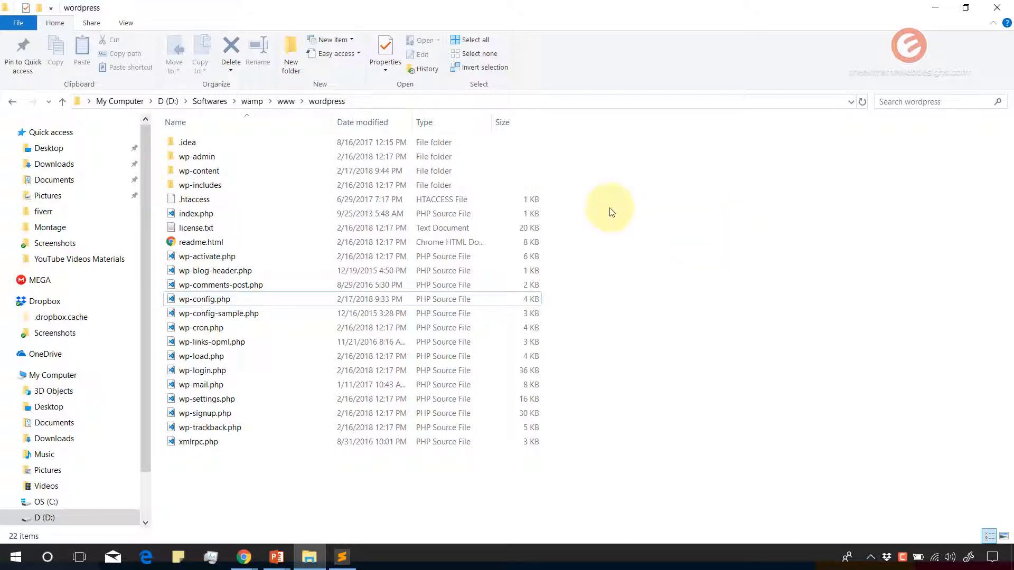
{"action": "mouse_move", "coordinate": [393, 105]}
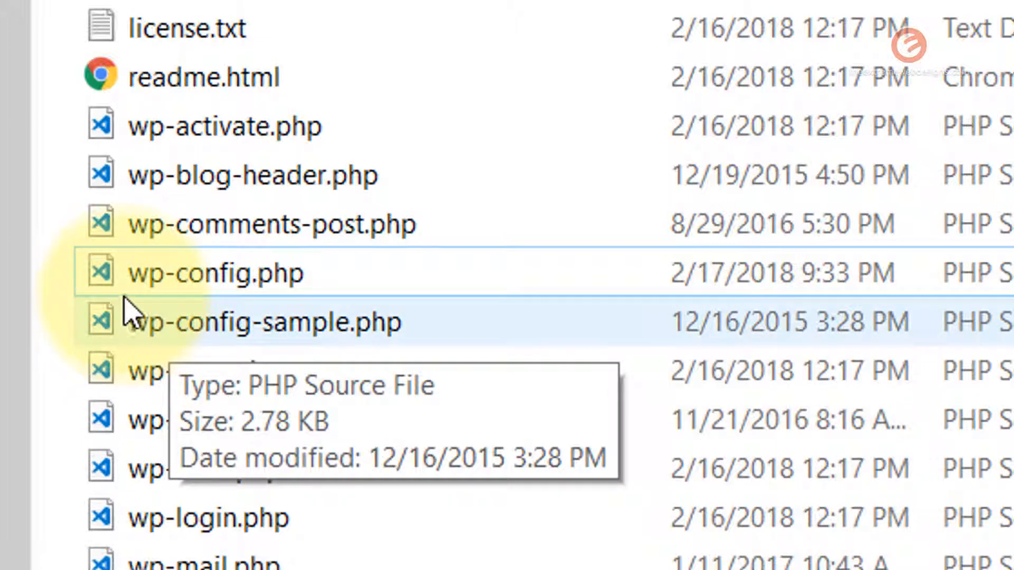
Step: Select wp-config.php in the wordpress folder and show its context-menu actions
{"action": "left_click", "coordinate": [213, 273]}
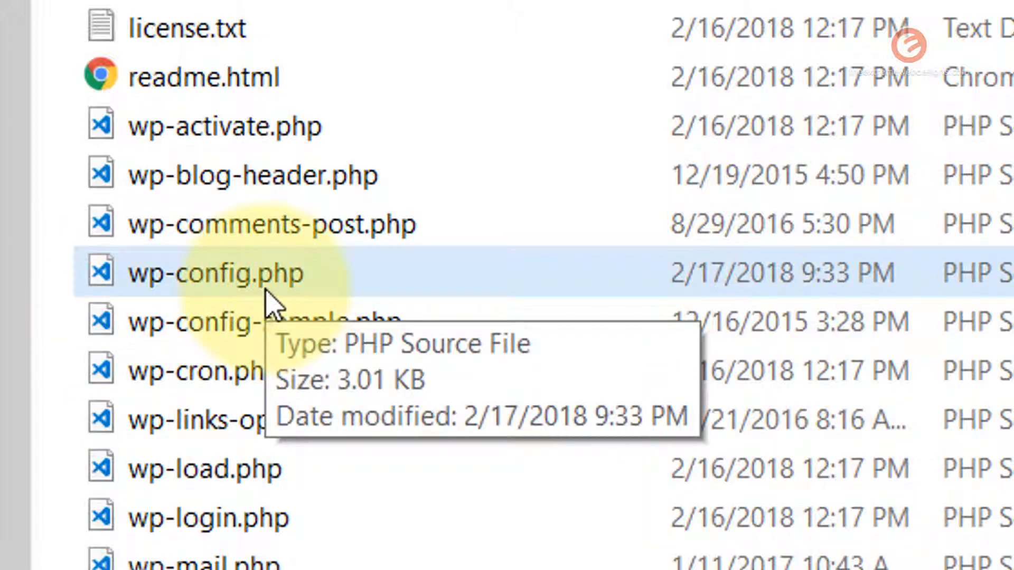
{"action": "right_click", "coordinate": [197, 275]}
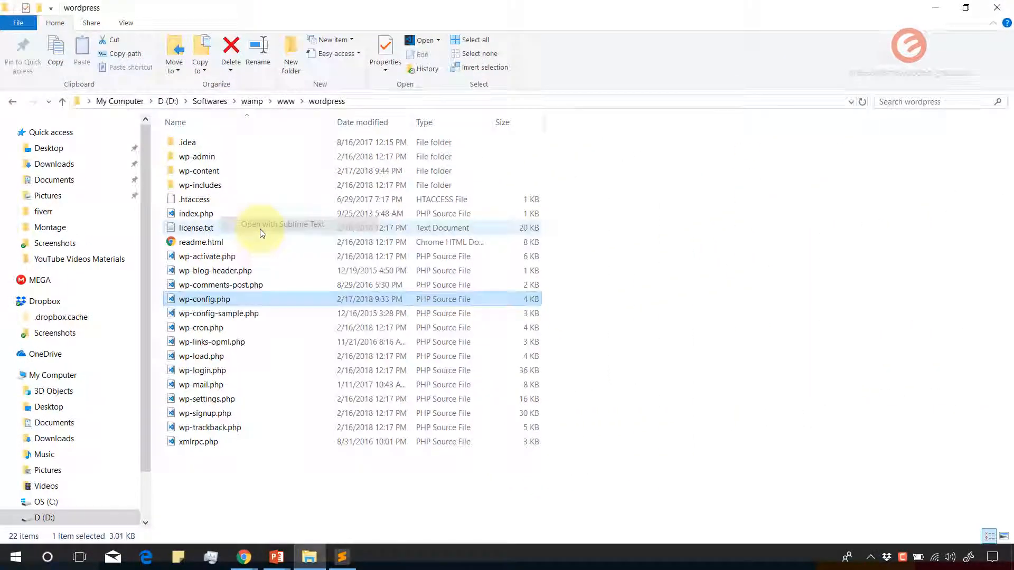
Step: View wp-config.php in Sublime Text, checking DB_USER root, empty DB_PASSWORD and localhost host
{"action": "left_click", "coordinate": [282, 224]}
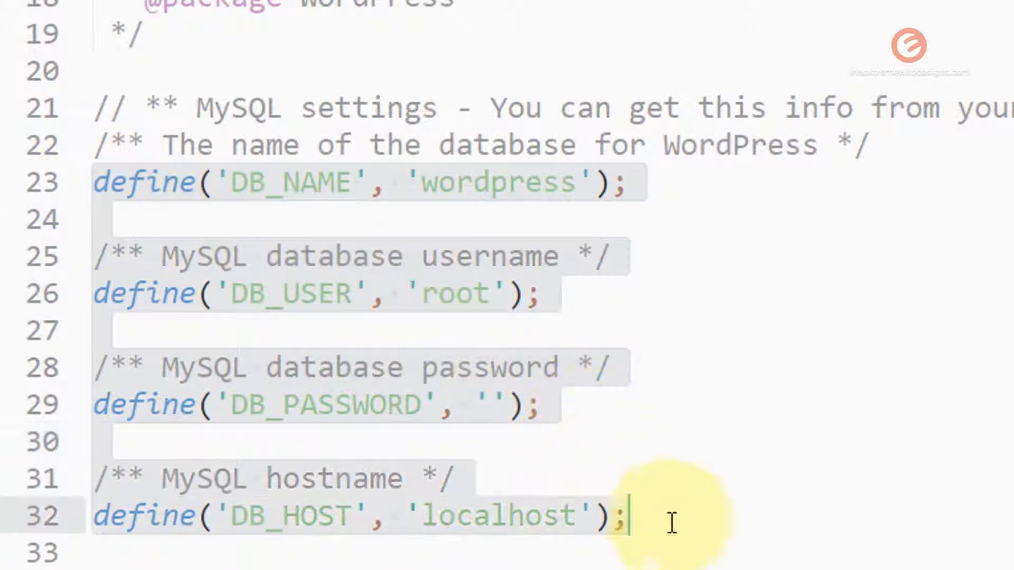
{"action": "mouse_move", "coordinate": [678, 534]}
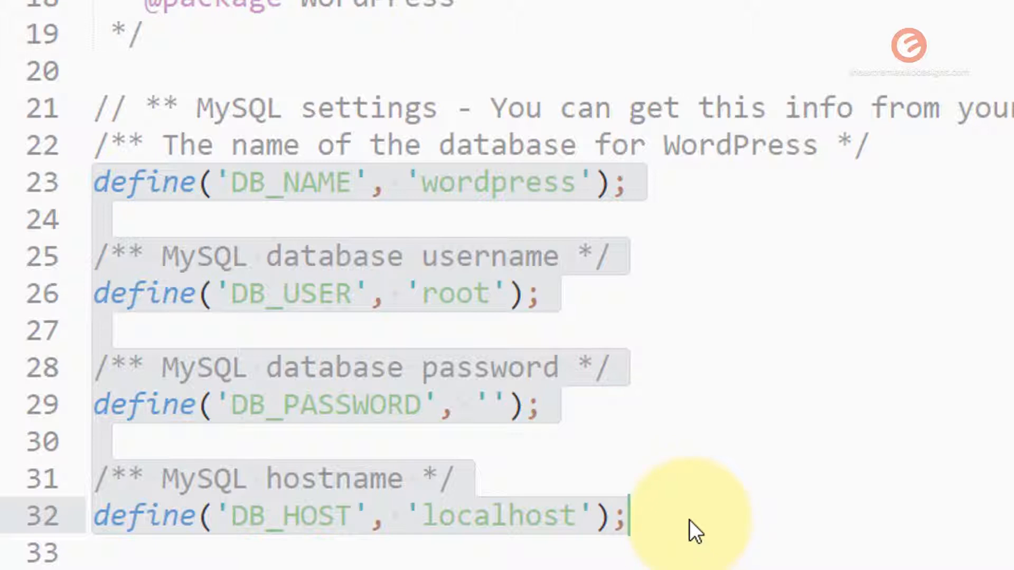
{"action": "left_click", "coordinate": [438, 181]}
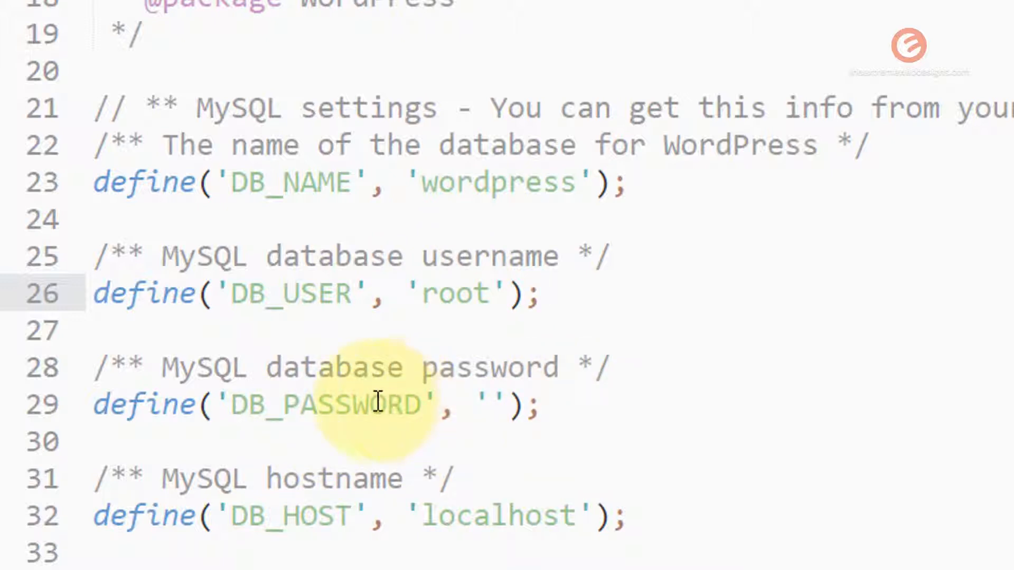
{"action": "double_click", "coordinate": [325, 405]}
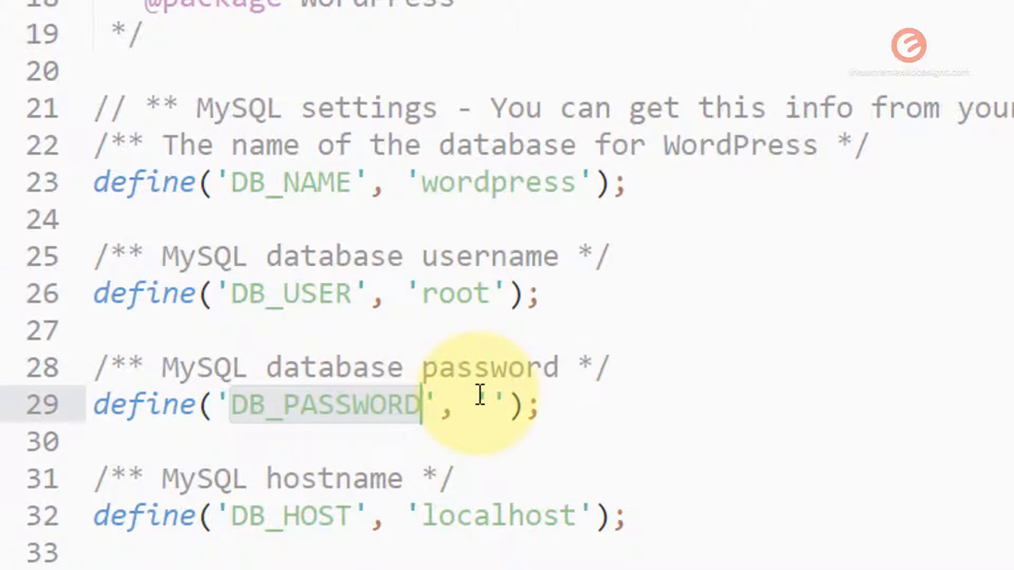
{"action": "left_click", "coordinate": [475, 397]}
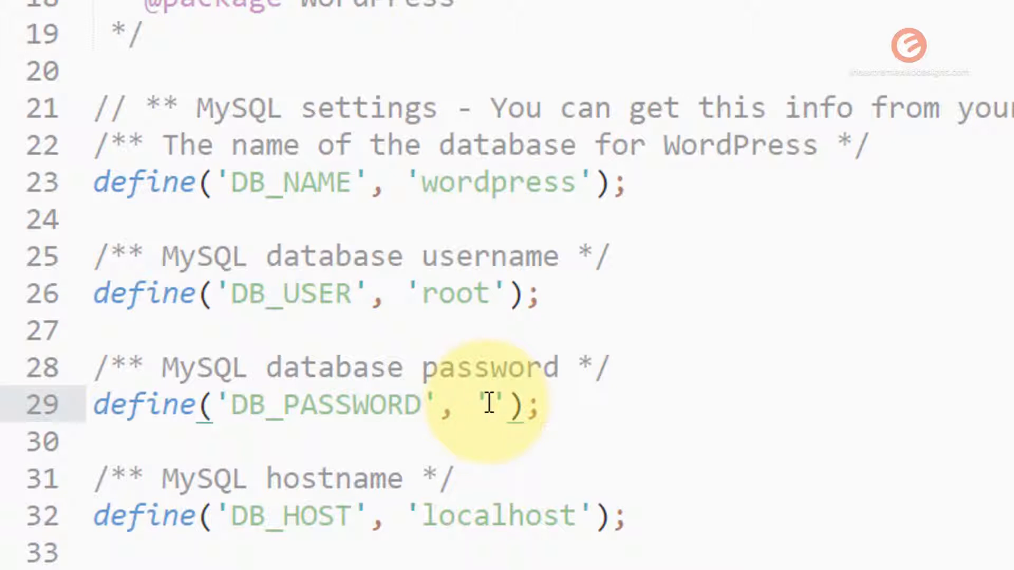
{"action": "left_click", "coordinate": [480, 406]}
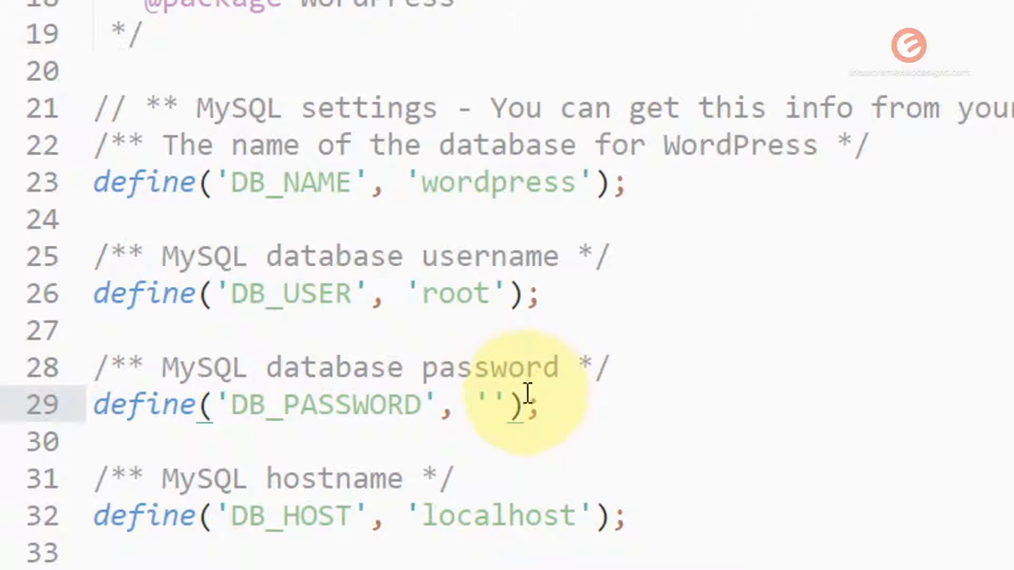
{"action": "mouse_move", "coordinate": [471, 548]}
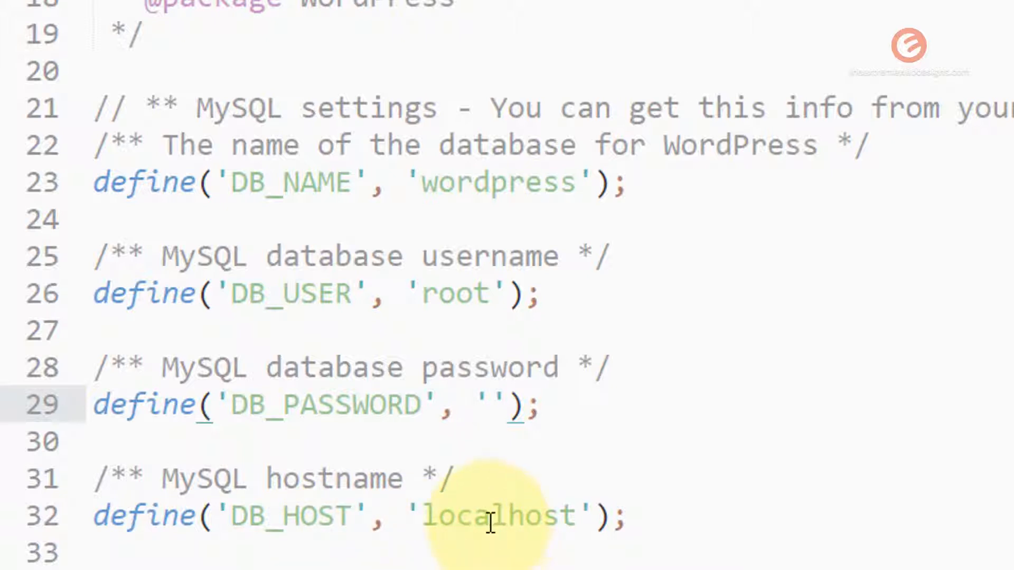
{"action": "double_click", "coordinate": [495, 519]}
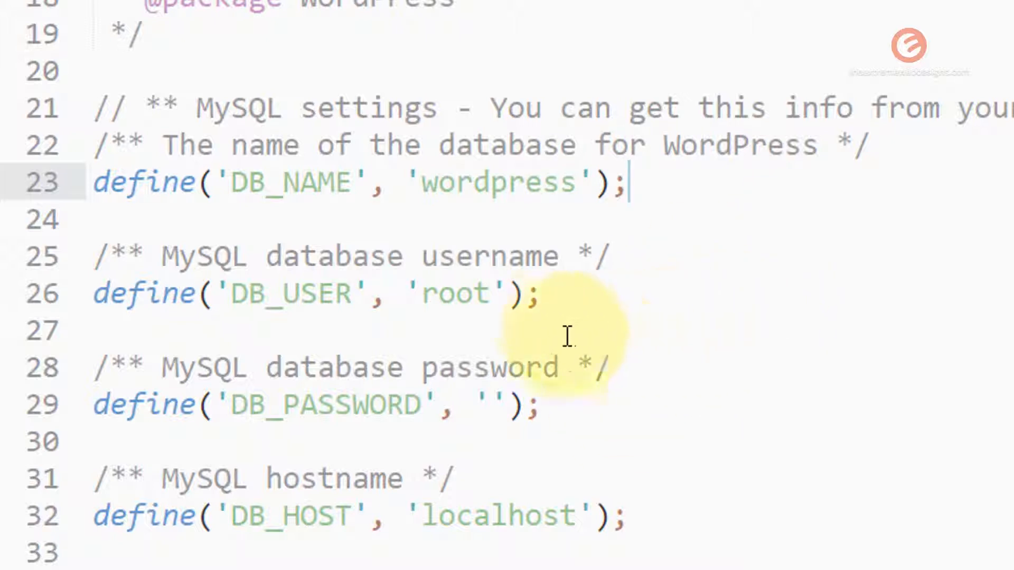
{"action": "mouse_move", "coordinate": [659, 269]}
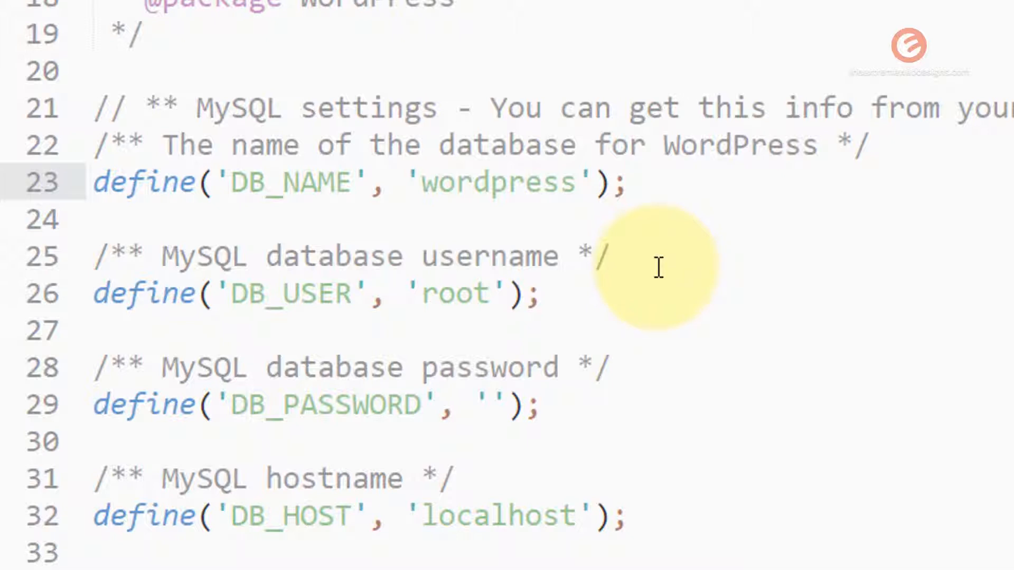
{"action": "mouse_move", "coordinate": [812, 412]}
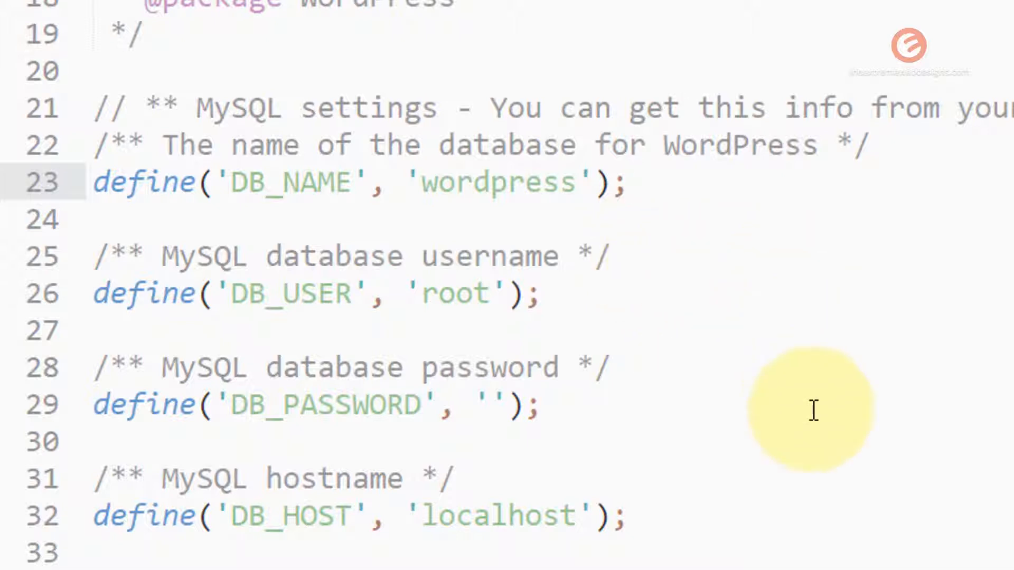
{"action": "mouse_move", "coordinate": [731, 533]}
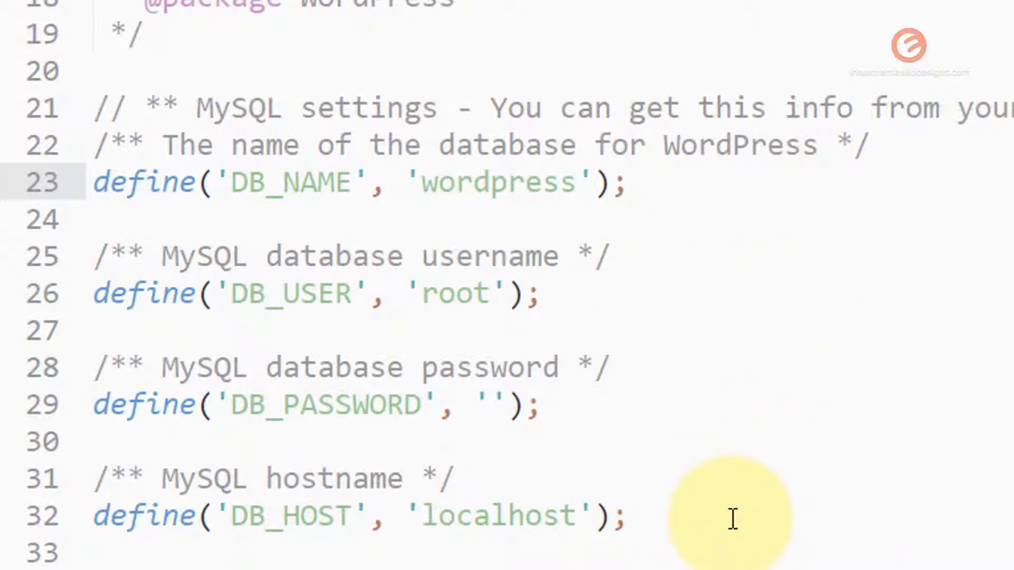
{"action": "mouse_move", "coordinate": [712, 199]}
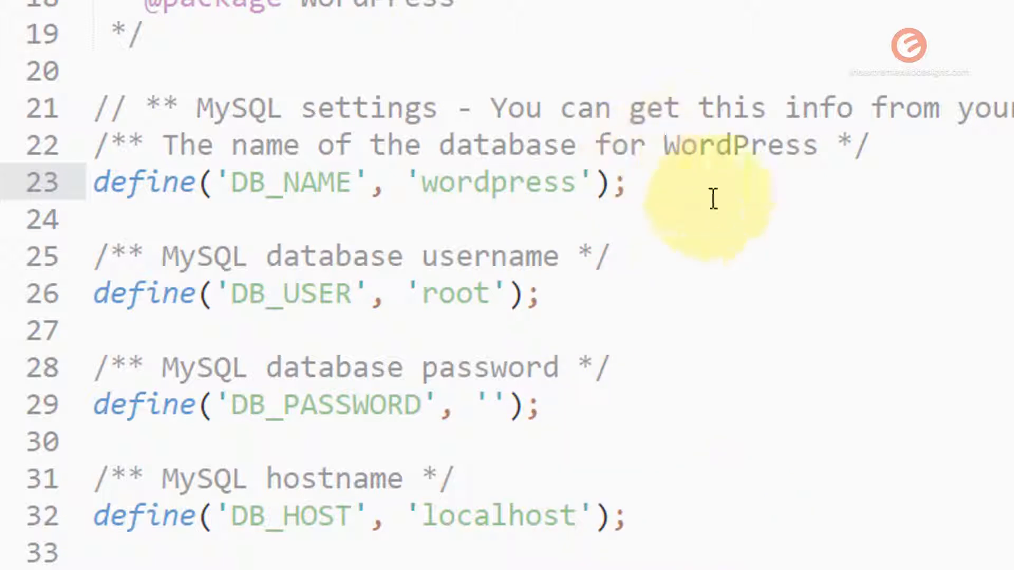
{"action": "left_click", "coordinate": [627, 181]}
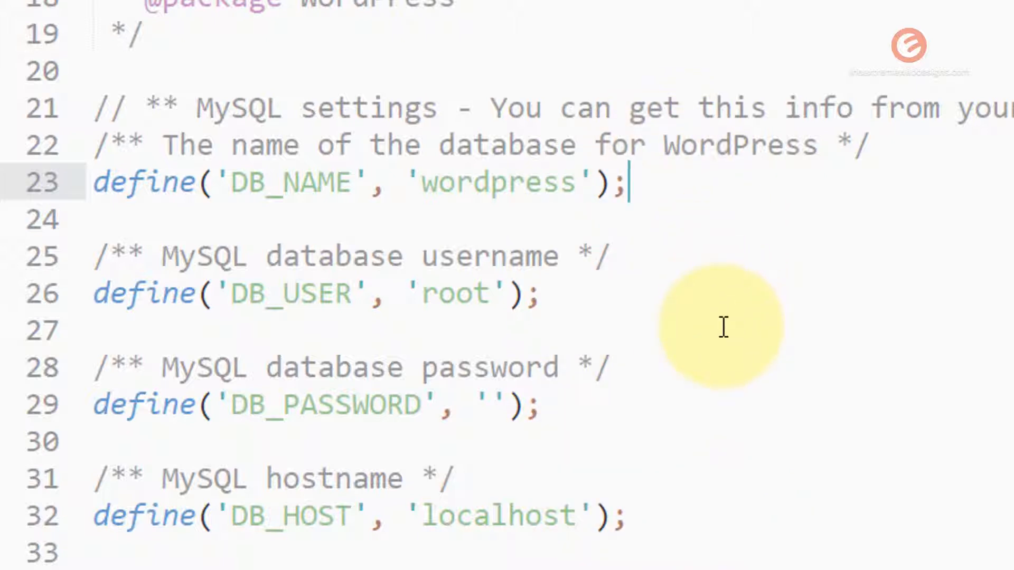
{"action": "mouse_move", "coordinate": [712, 302]}
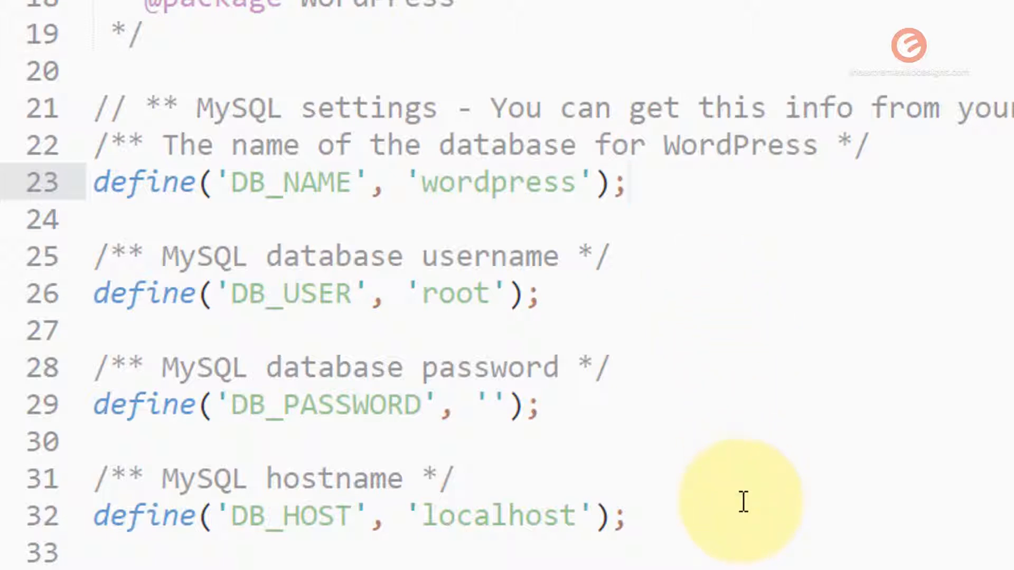
{"action": "left_click", "coordinate": [630, 185]}
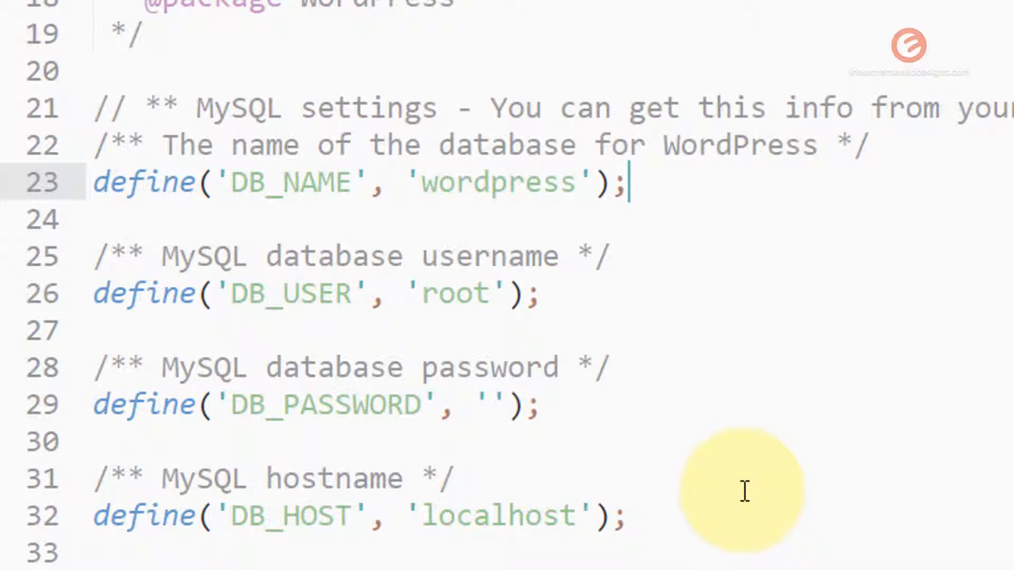